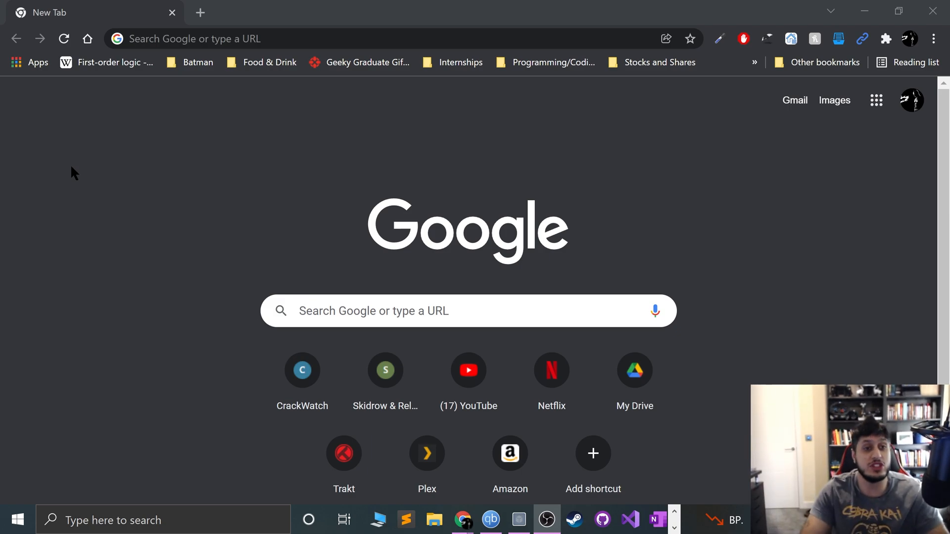
Search Google for 'xbox 360 controller' and switch to image results.
type("xbox 360 controller wired")
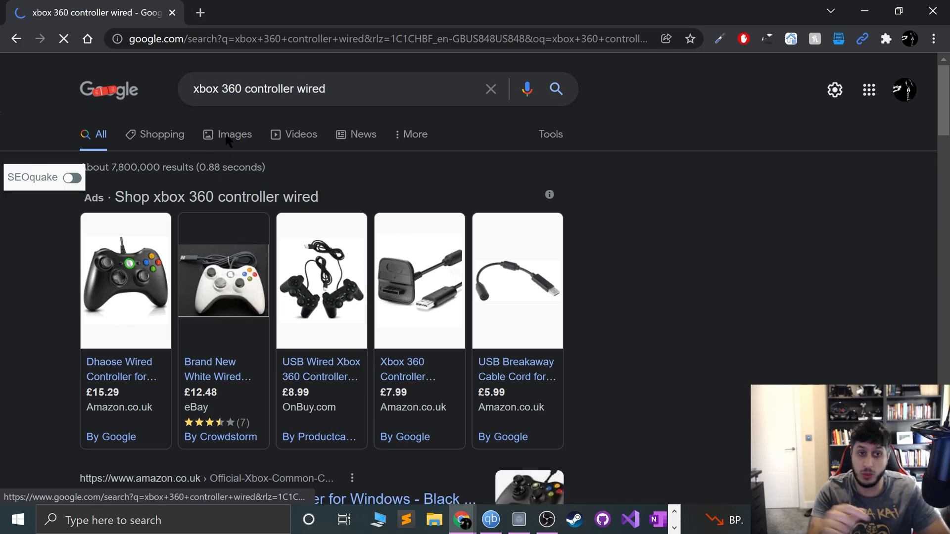
left_click(233, 134)
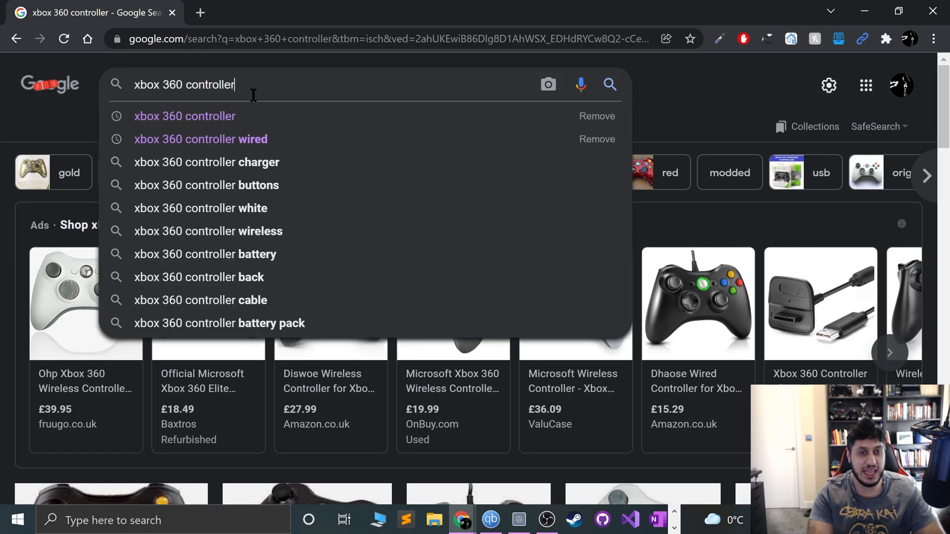
Browse 'xbox 360 controller play and charge kit' images, then search 'xbox 360 controller dongle'.
type("play and charge kit")
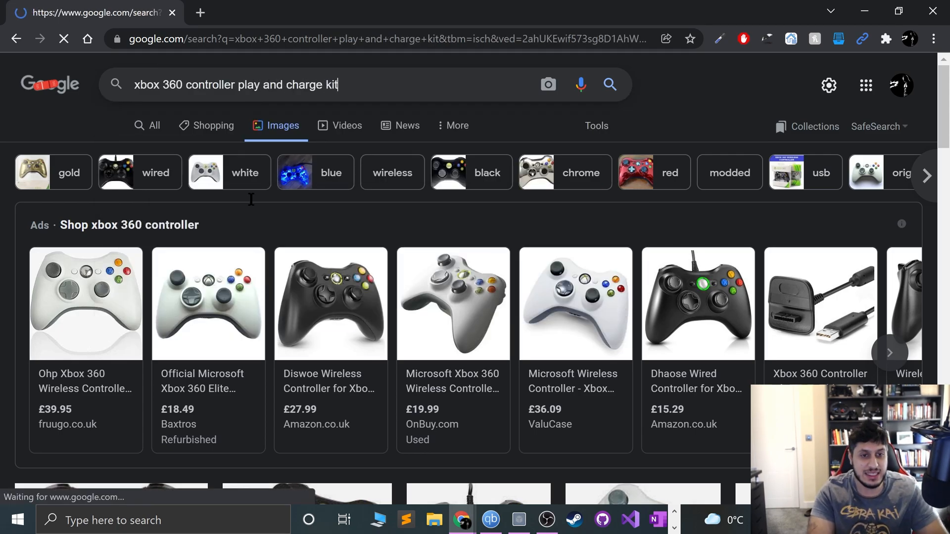
scroll("down", 3)
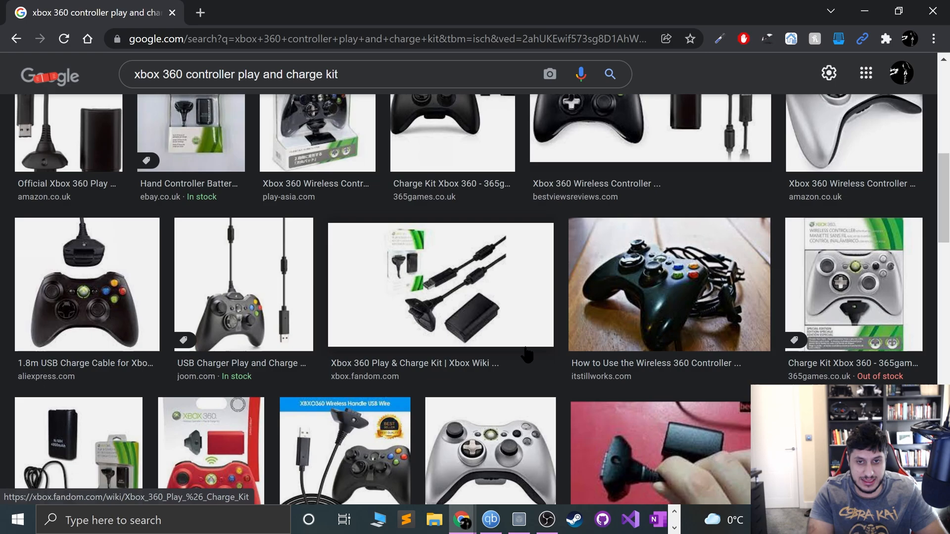
left_click(441, 284)
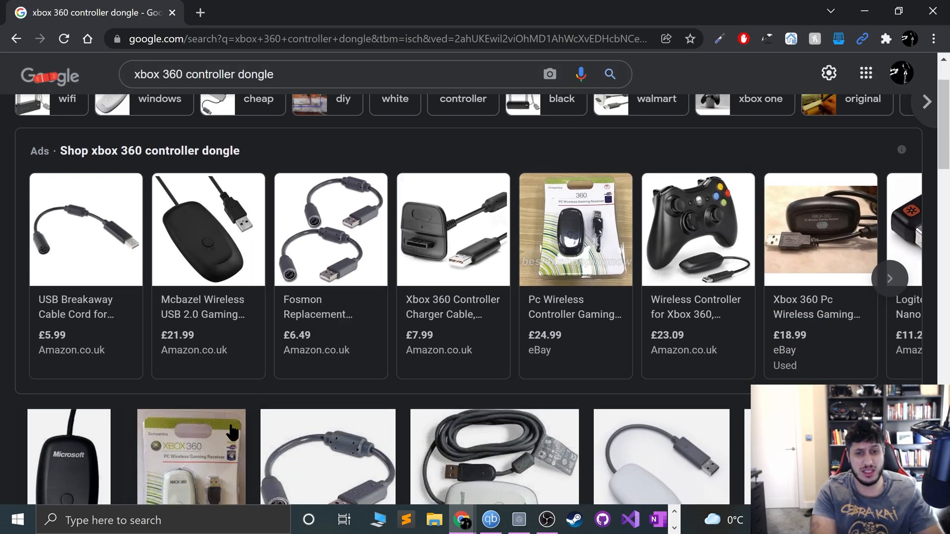
Scroll the dongle images and preview the Xbox 360 PC Wireless Gaming Receiver.
scroll("down", 3)
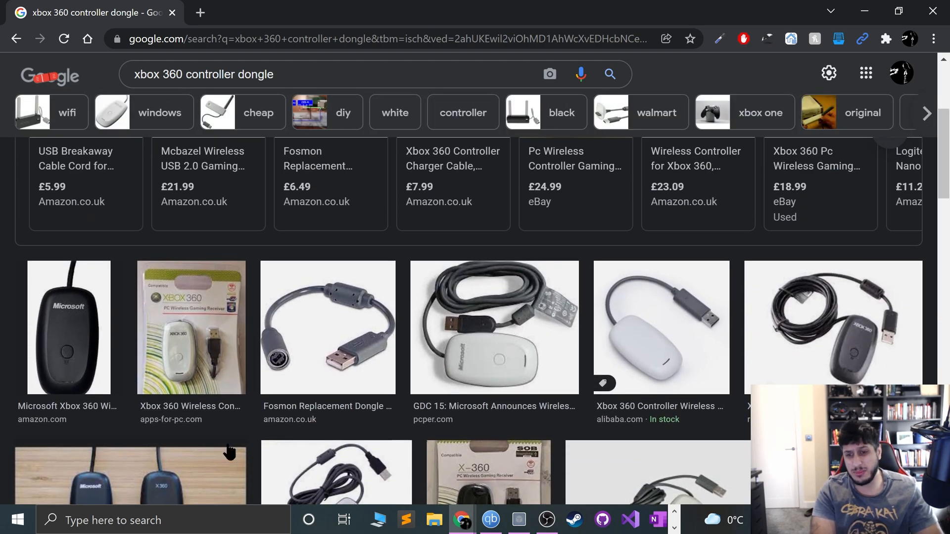
mouse_move(268, 386)
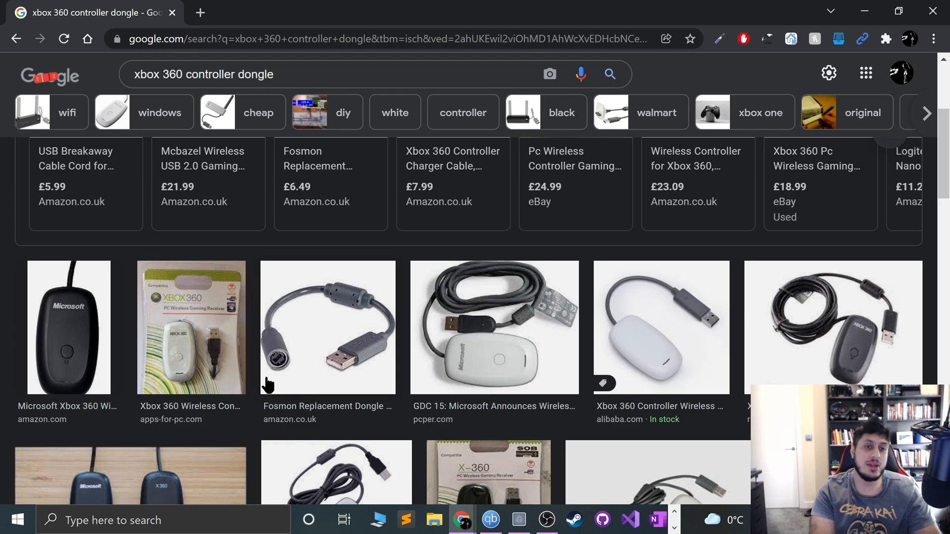
scroll("down", 3)
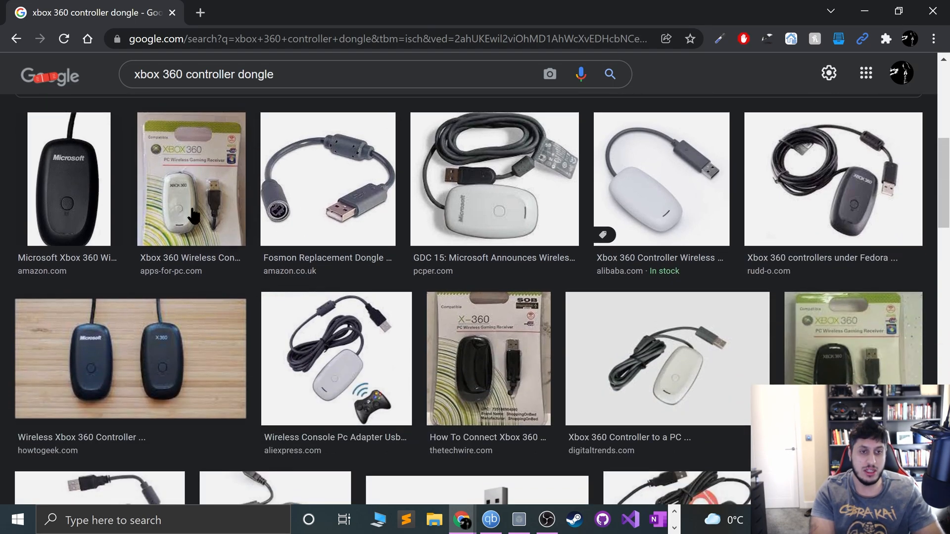
left_click(191, 178)
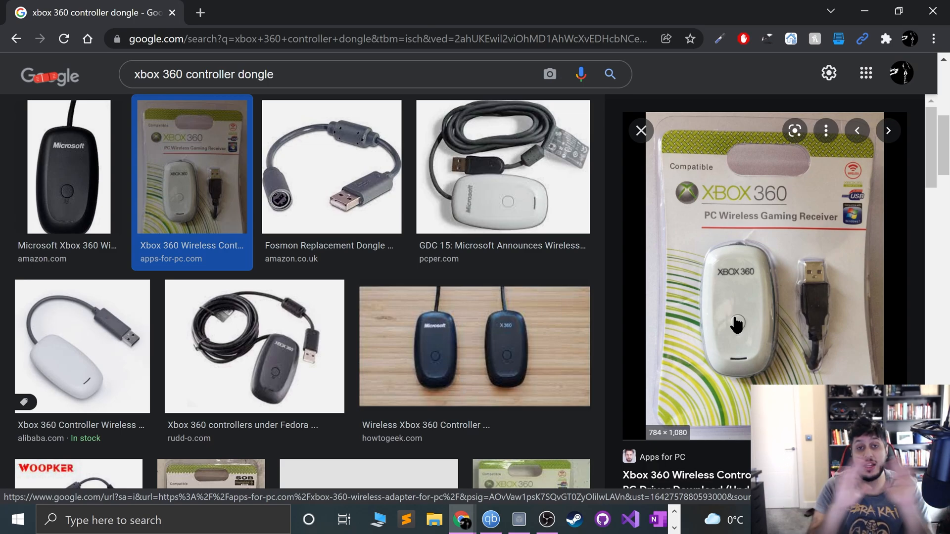
mouse_move(684, 232)
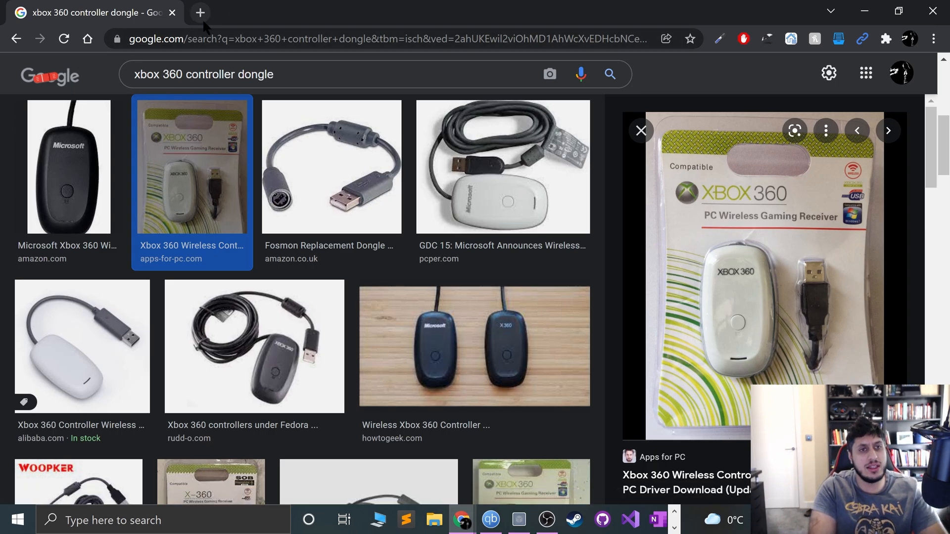
In a new tab, search 'xbox one controller bluetooth check' and view the PCMag guide.
left_click(200, 12)
type("xbox one controller bluetooth che")
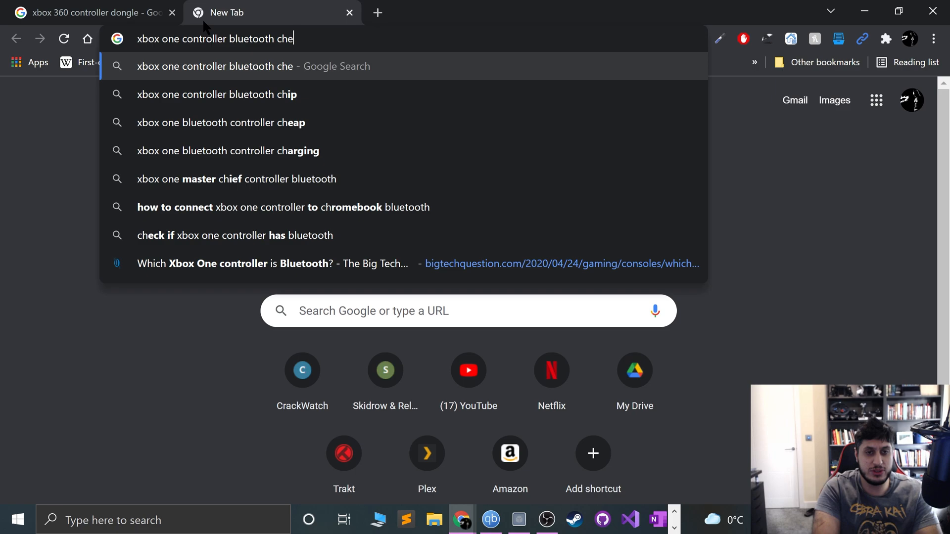
key("Enter")
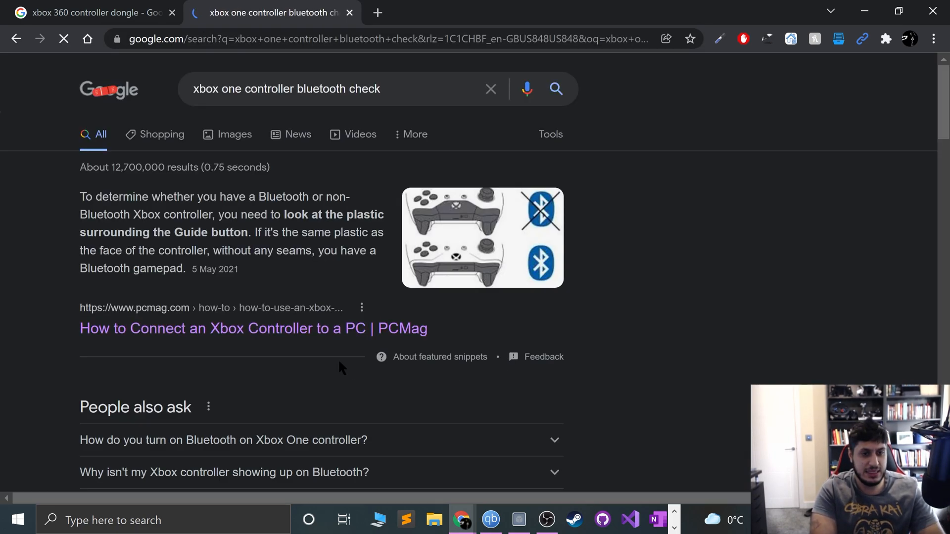
left_click(252, 328)
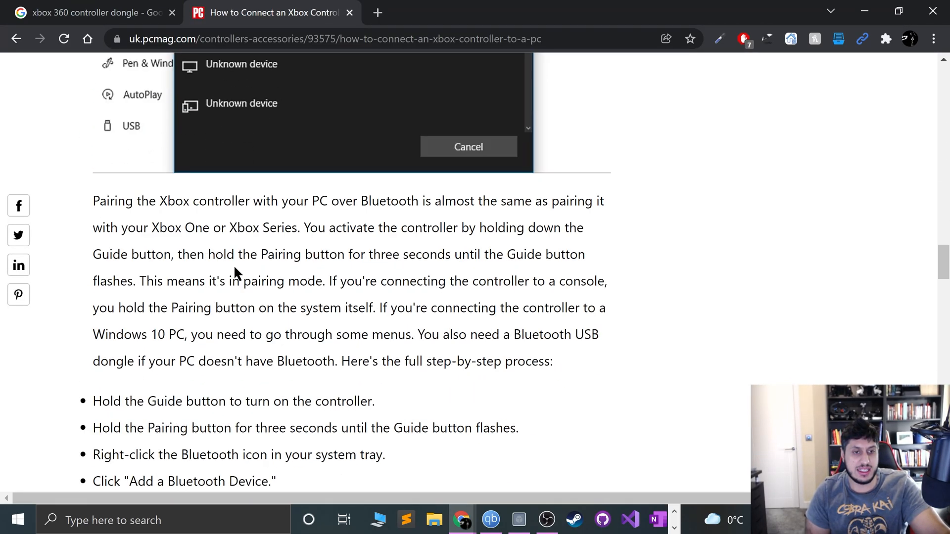
Read bigtechquestion.com's 'Which Xbox One controller is Bluetooth?' article.
scroll("down", 3)
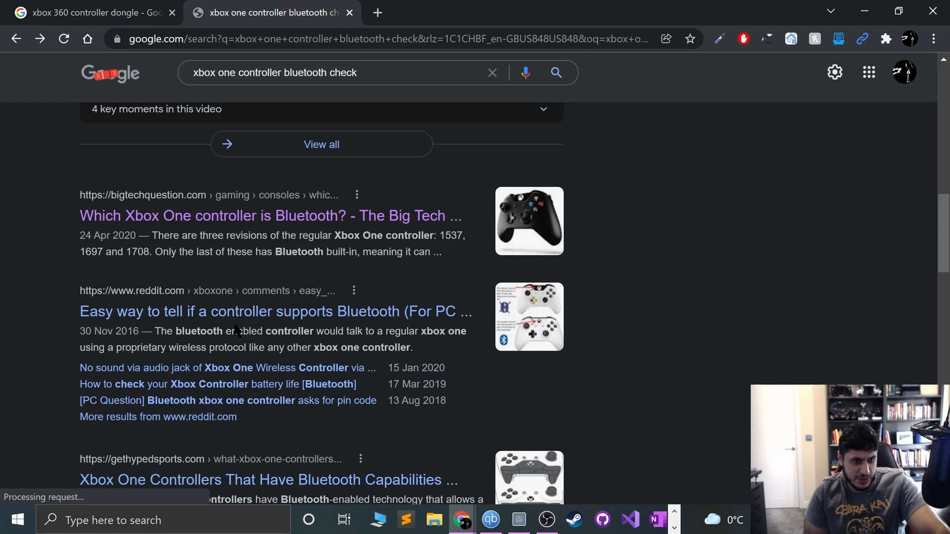
left_click(270, 215)
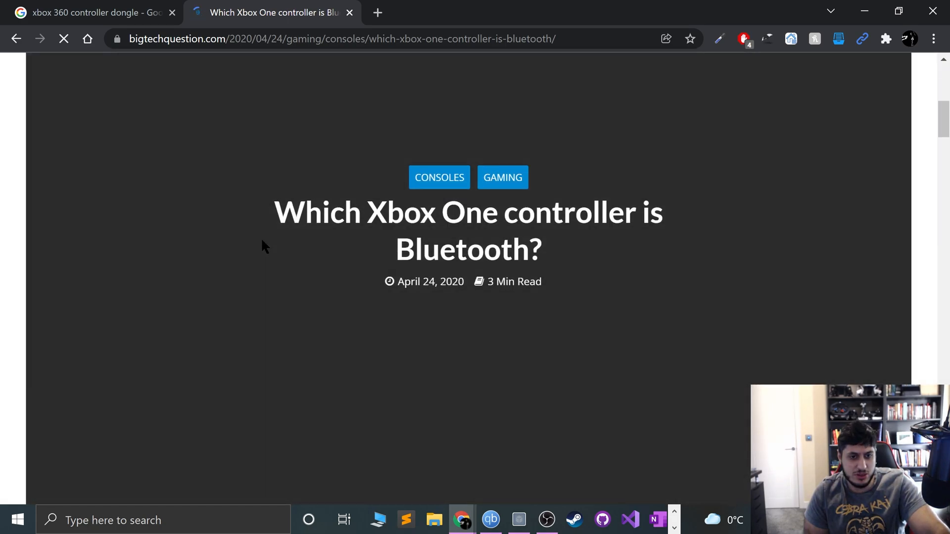
scroll("down", 3)
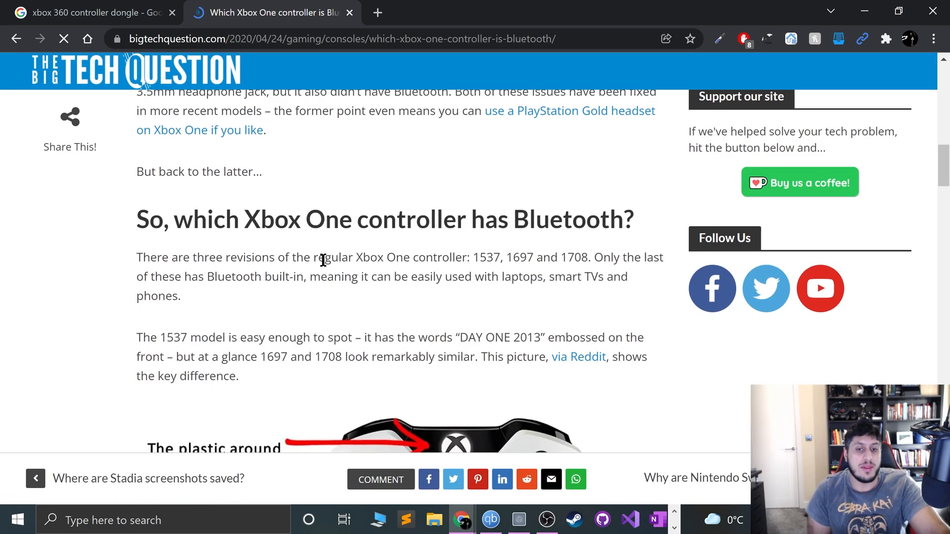
scroll("down", 3)
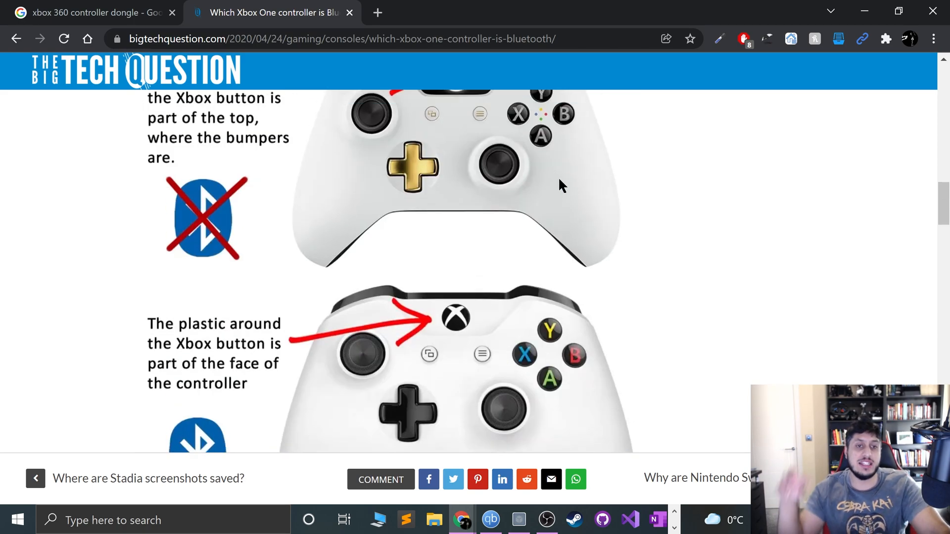
mouse_move(599, 101)
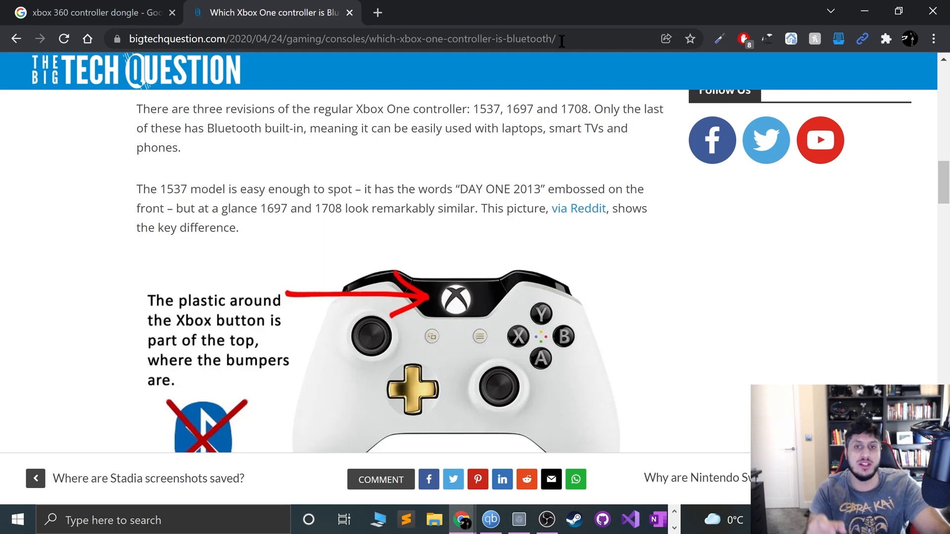
In the first tab, search images for 'xbox one dongle' and browse the results.
left_click(91, 12)
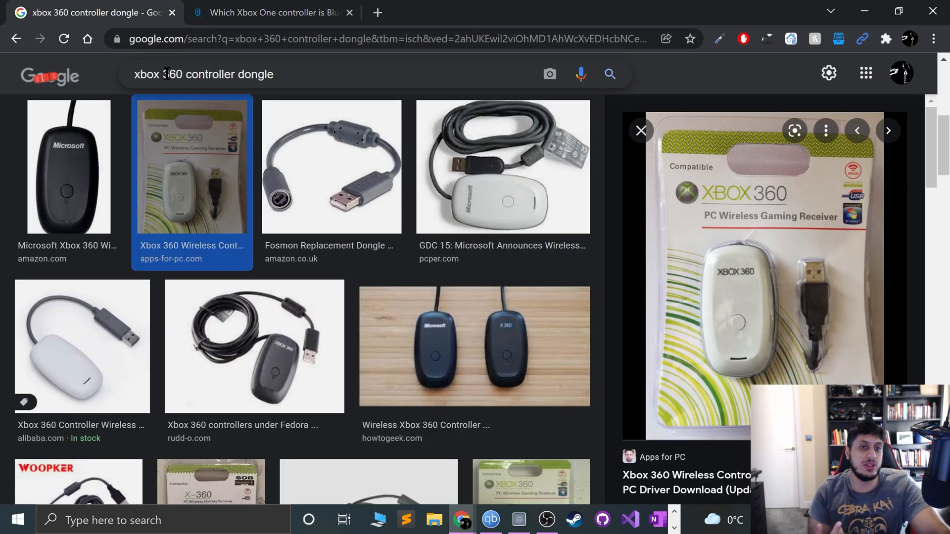
type("xbox one don")
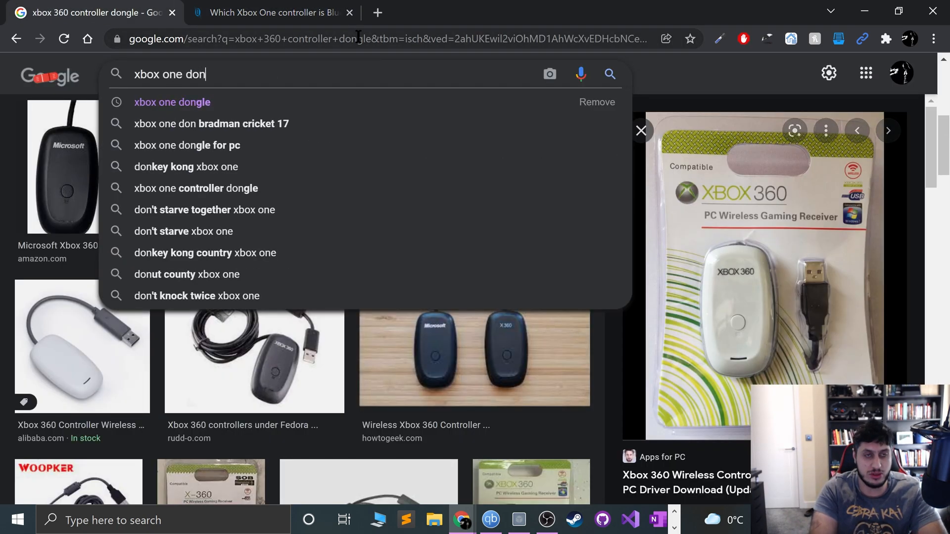
left_click(172, 102)
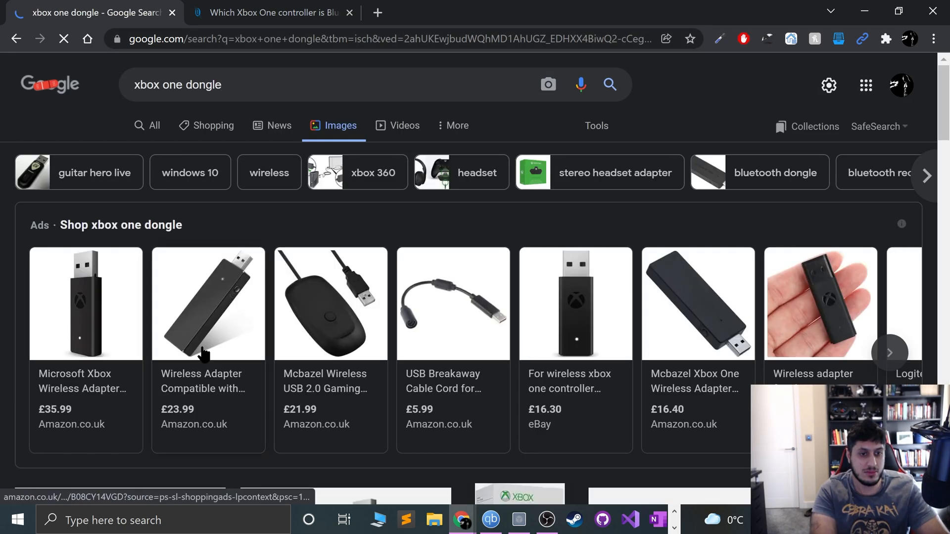
scroll("down", 3)
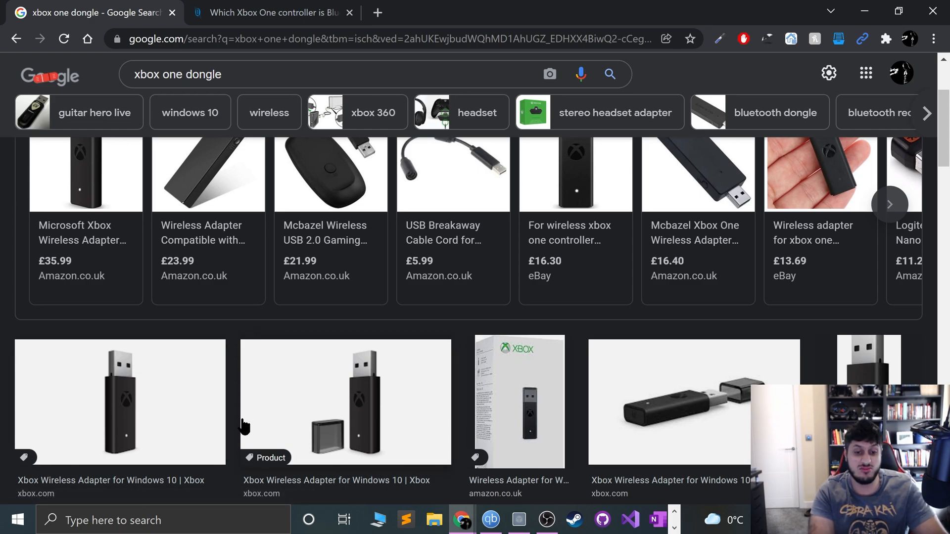
mouse_move(454, 418)
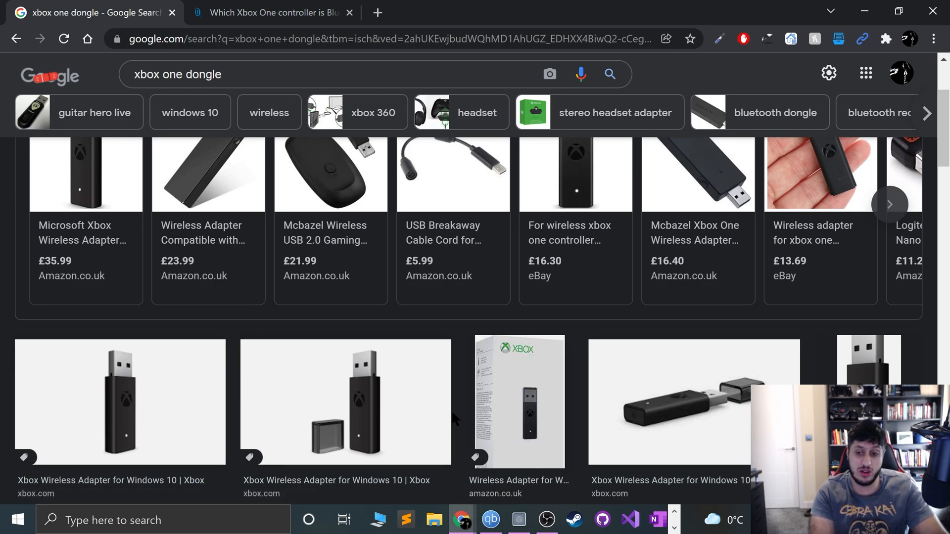
scroll("down", 3)
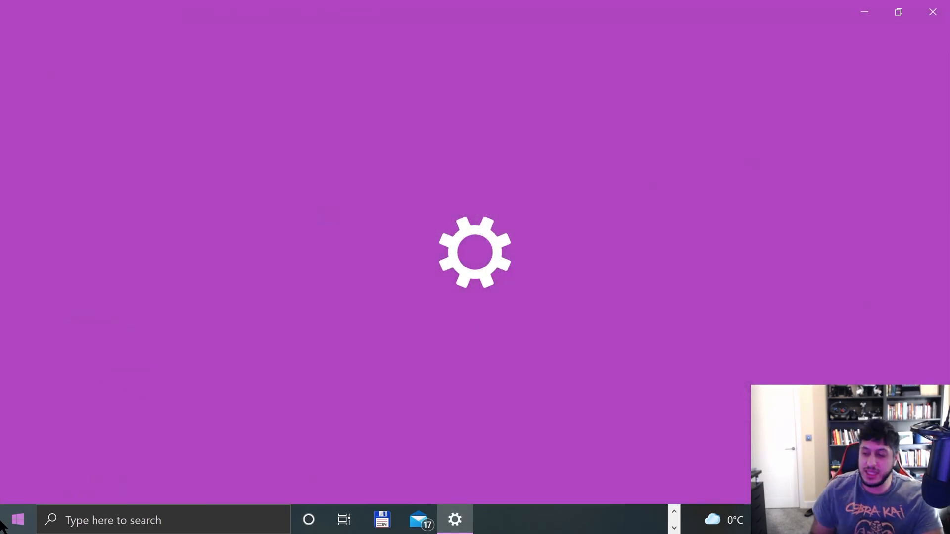
Add the Xbox Wireless Controller as a Bluetooth device in Settings and finish pairing.
left_click(455, 520)
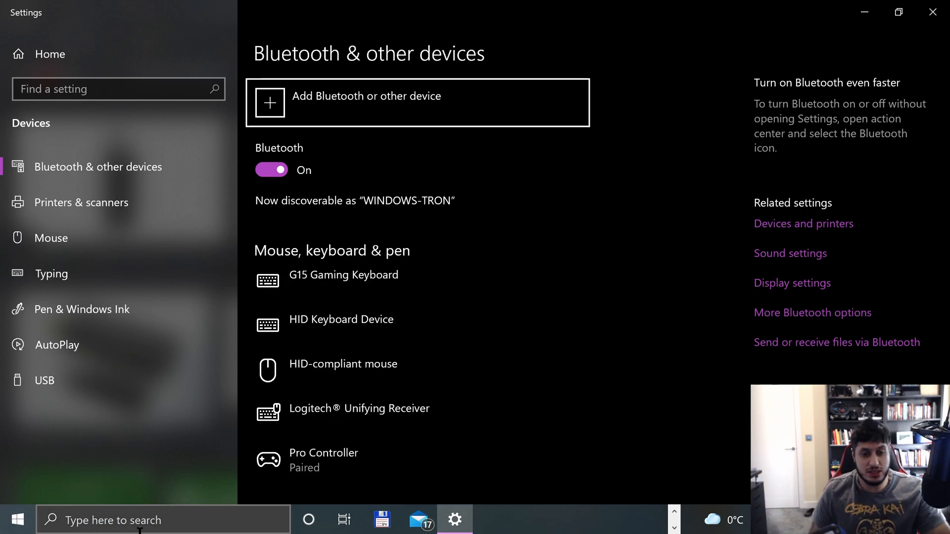
left_click(366, 96)
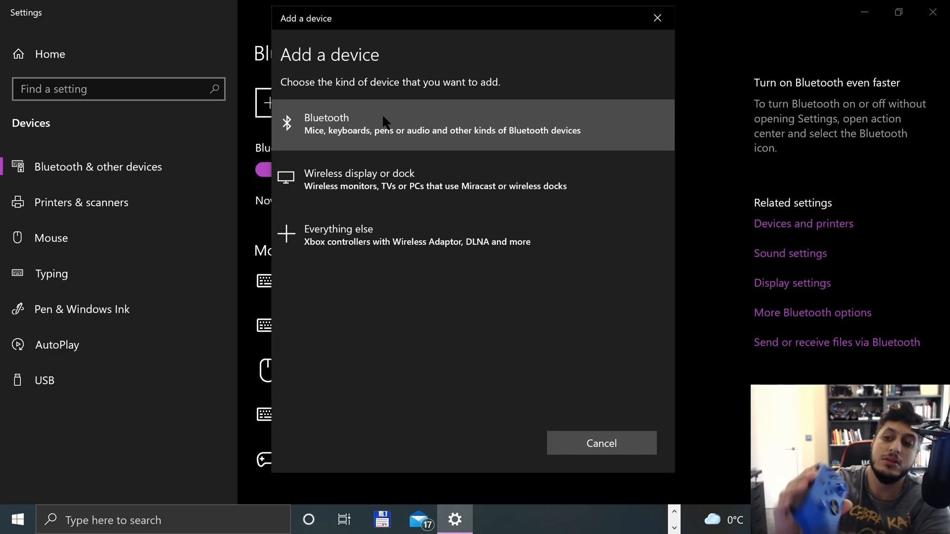
left_click(441, 124)
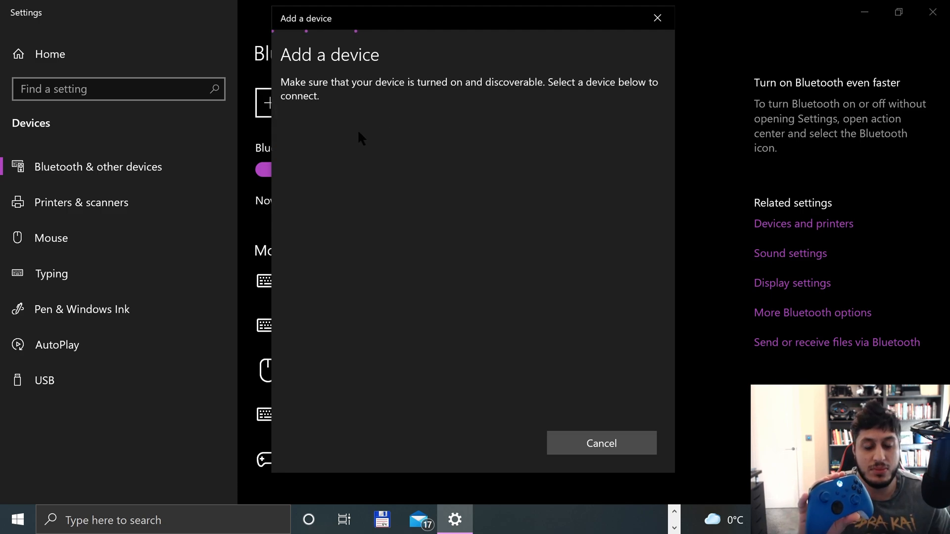
left_click(363, 134)
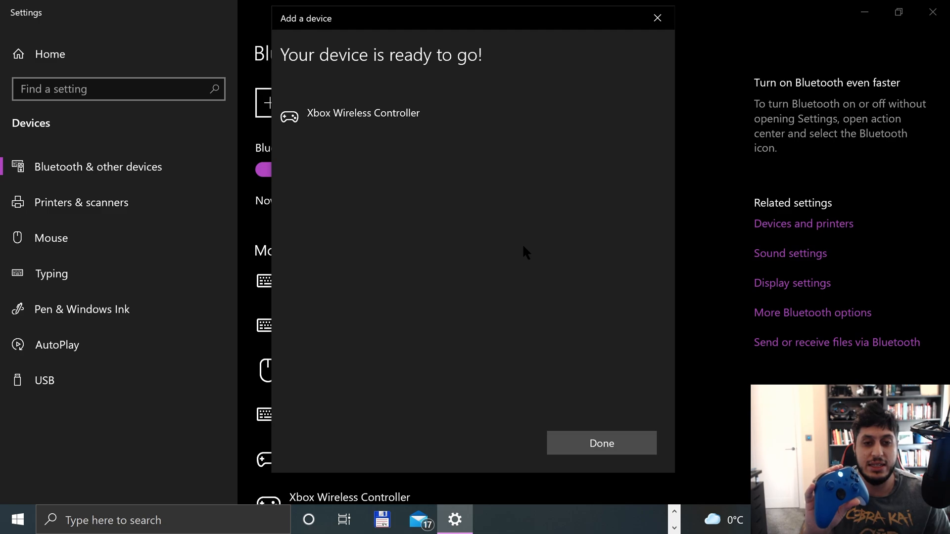
left_click(600, 443)
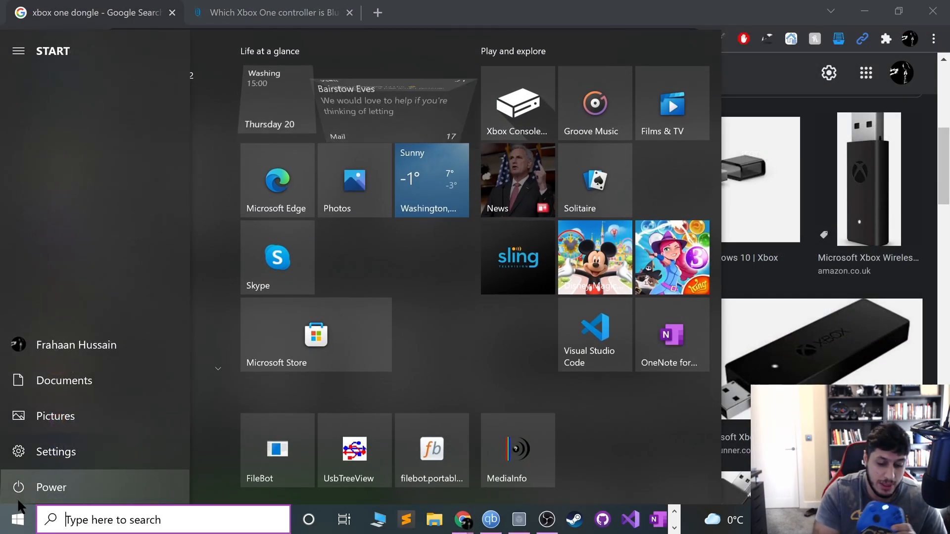
From Start search 'game', view properties of the 6 axis 16 button gamepad.
type("game")
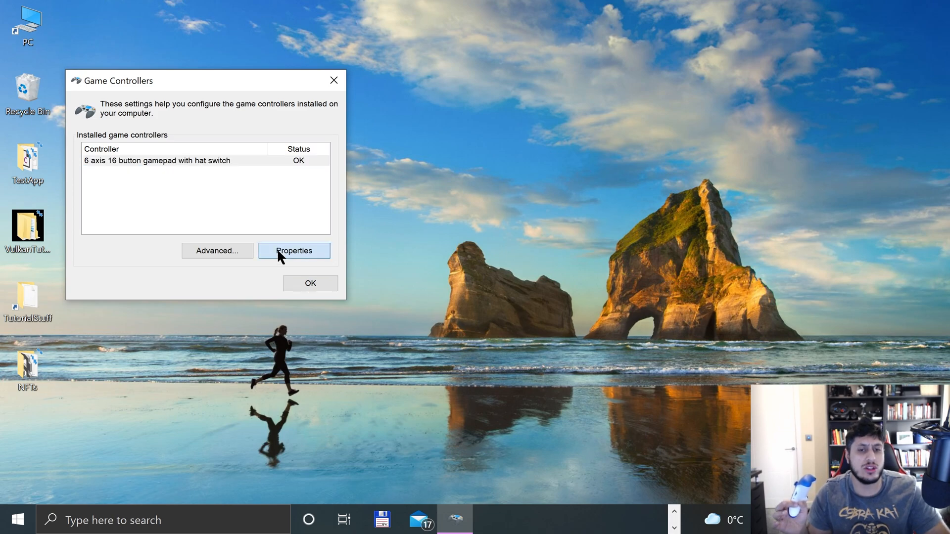
left_click(293, 250)
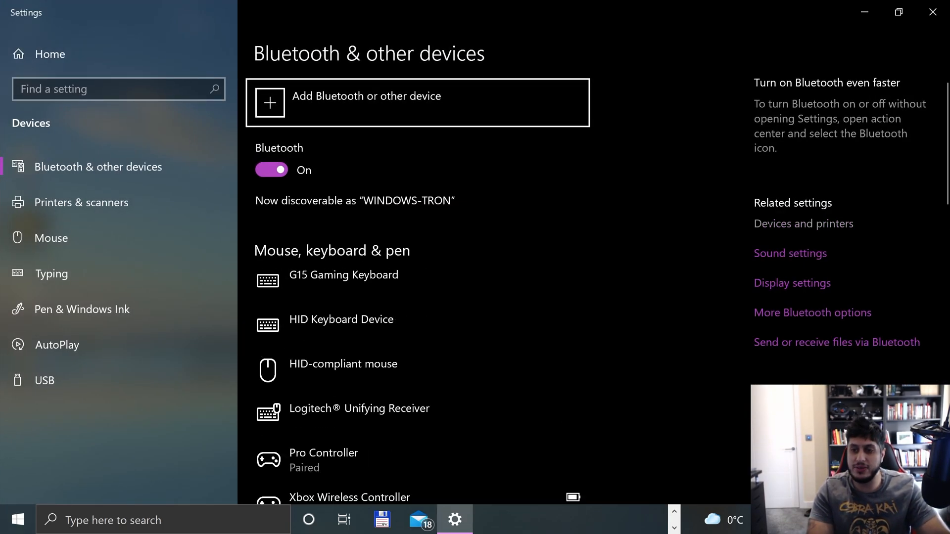
left_click(803, 223)
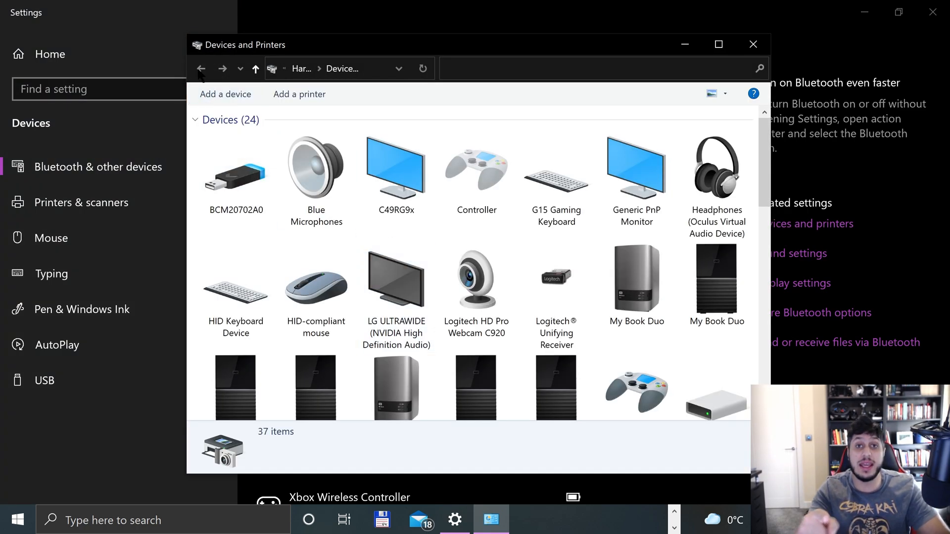
left_click(224, 94)
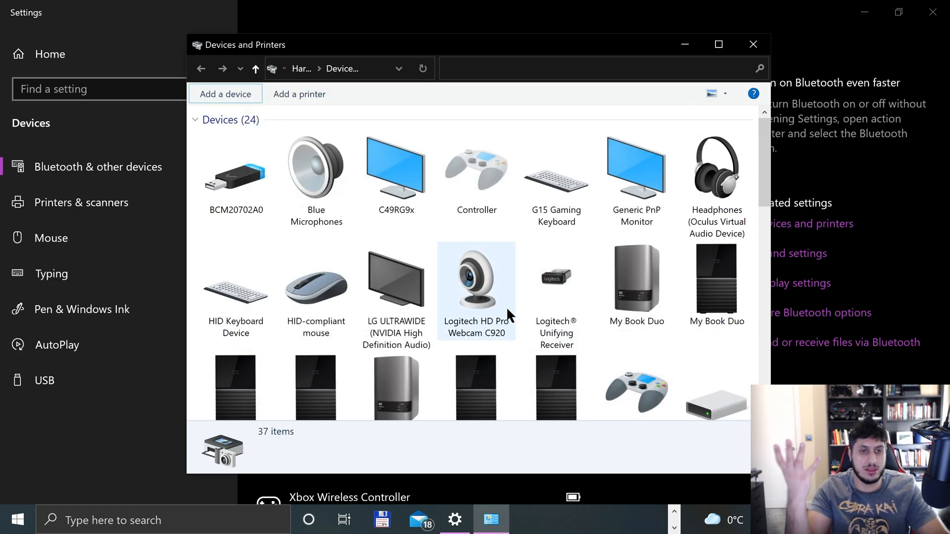
mouse_move(754, 45)
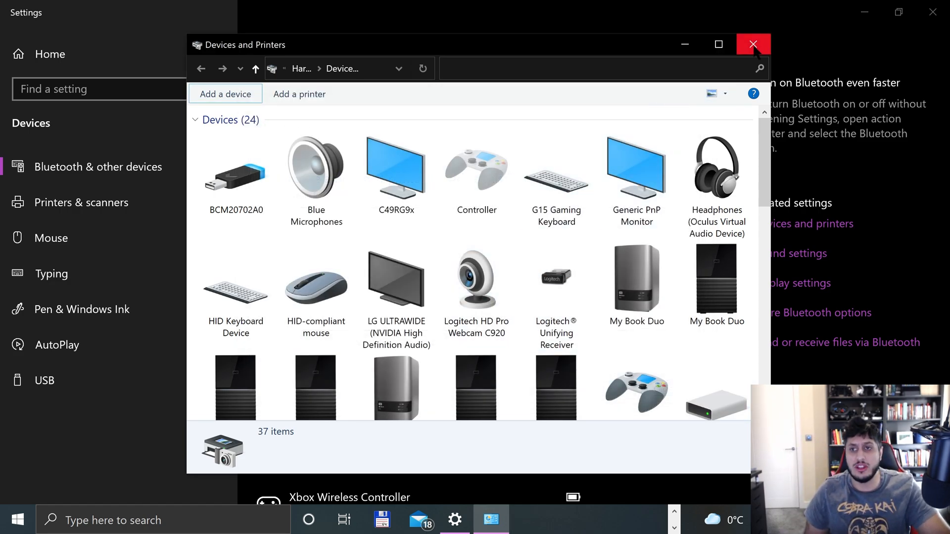
left_click(753, 45)
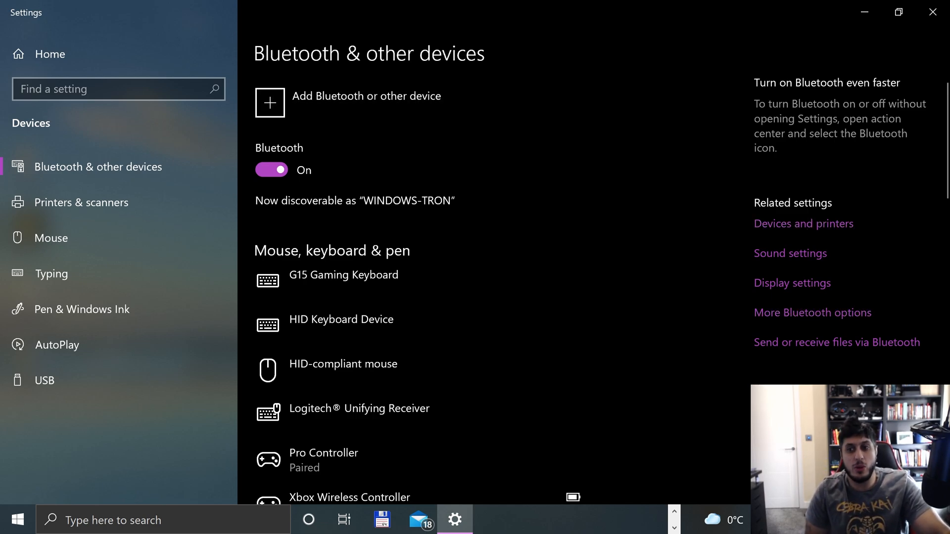
mouse_move(311, 102)
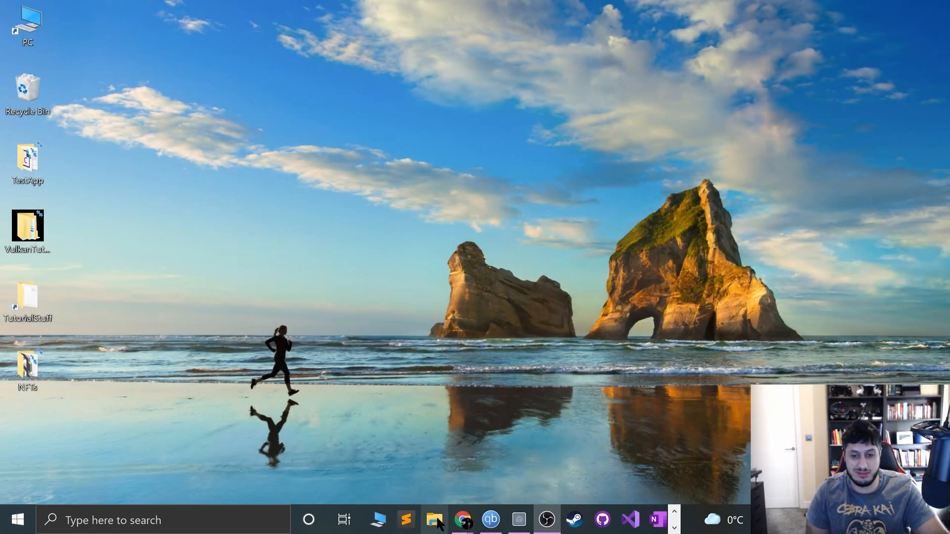
In File Explorer, go to Chrome\windows-latest and launch Vita3K.exe.
left_click(434, 520)
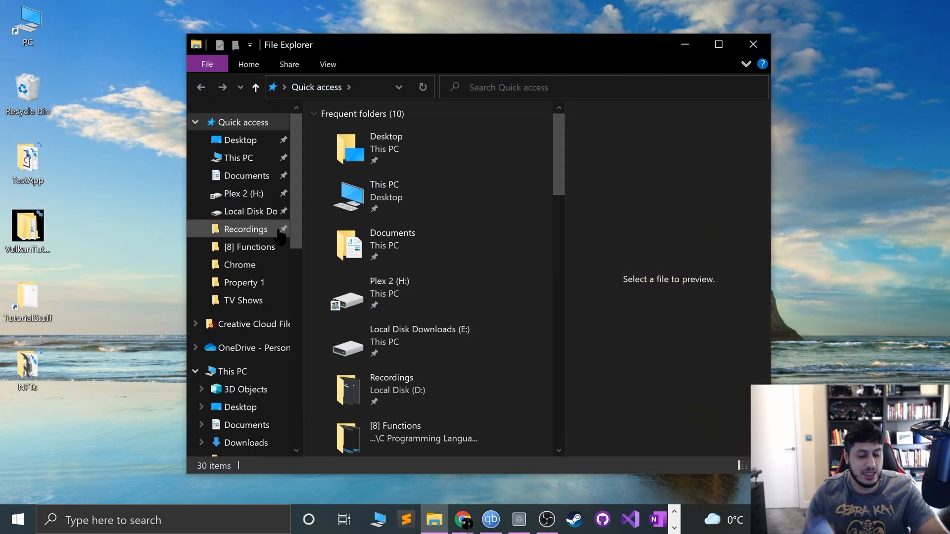
mouse_move(255, 265)
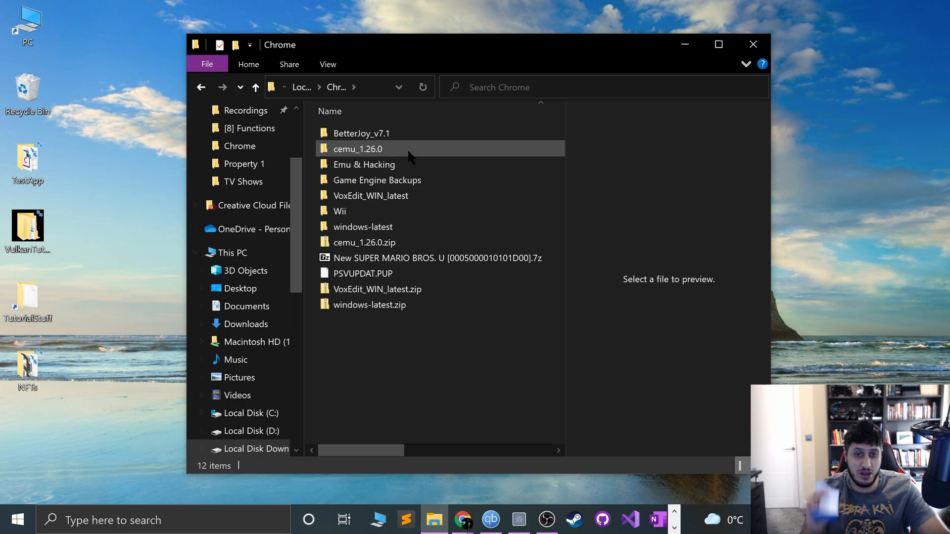
left_click(370, 195)
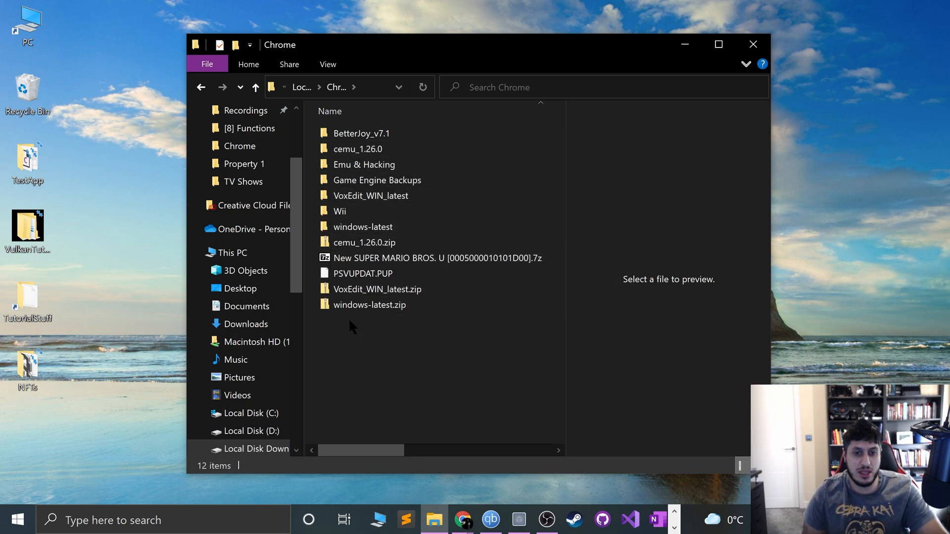
left_click(364, 227)
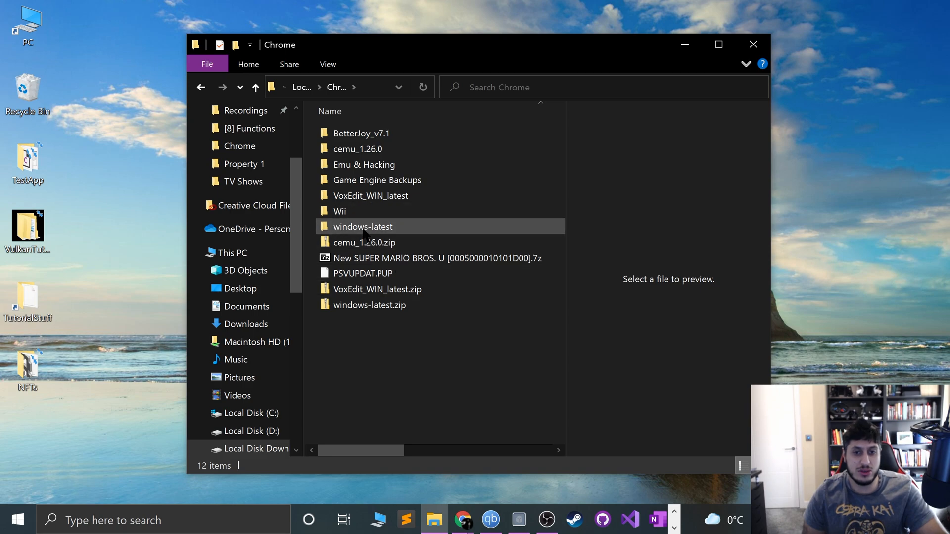
double_click(362, 227)
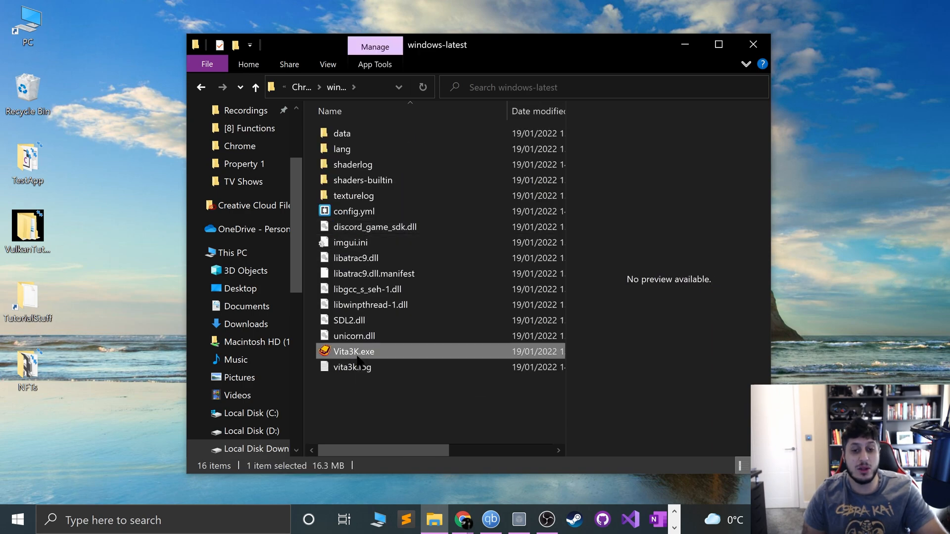
double_click(354, 351)
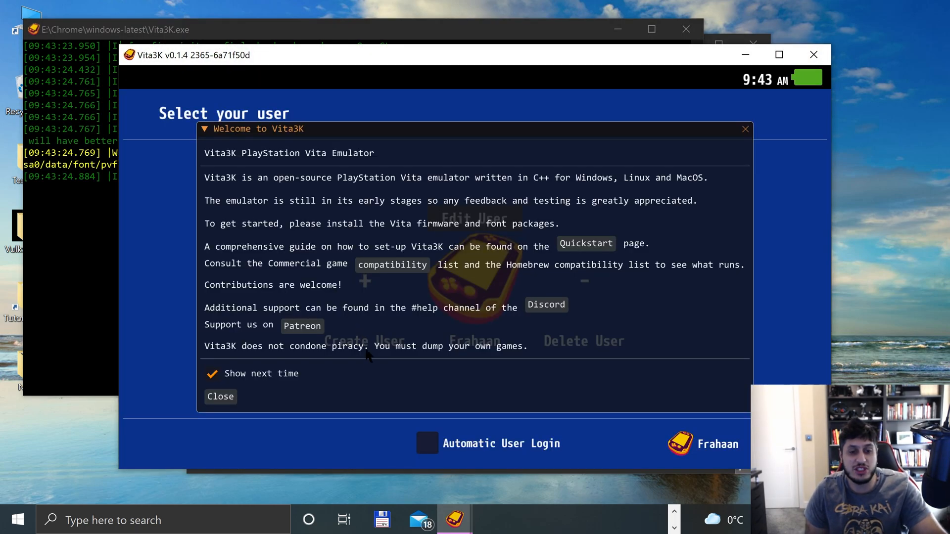
Dismiss the welcome and confirm an Xbox Series X Controller under Controls > Controllers.
left_click(219, 396)
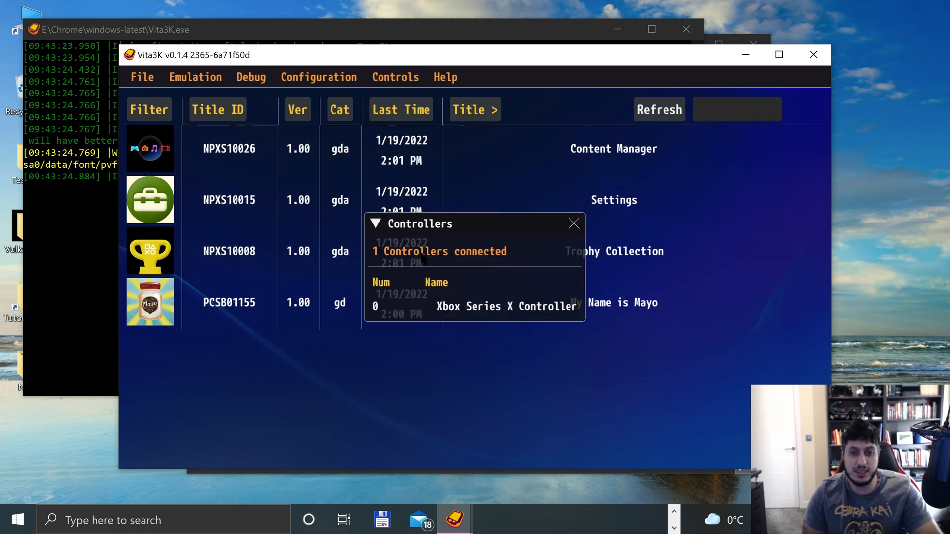
left_click(573, 224)
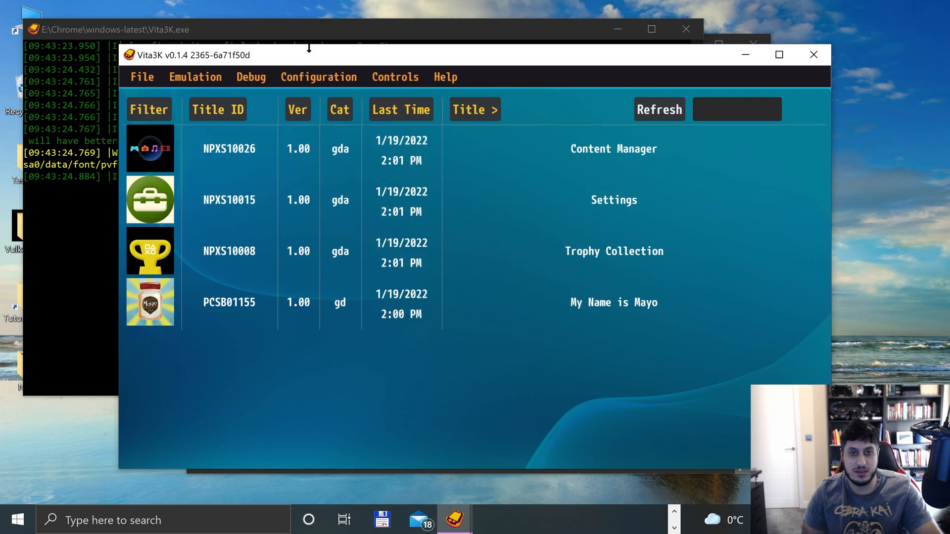
left_click(395, 77)
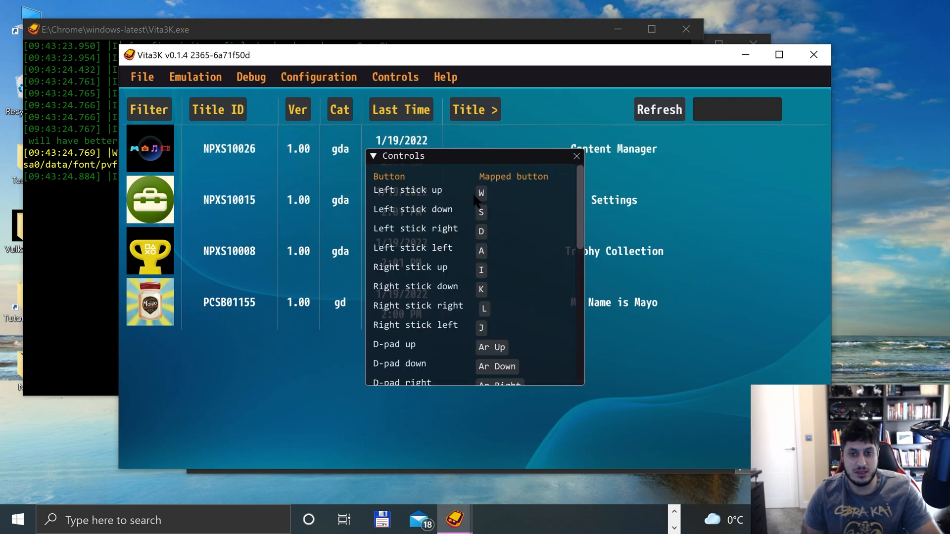
left_click(481, 193)
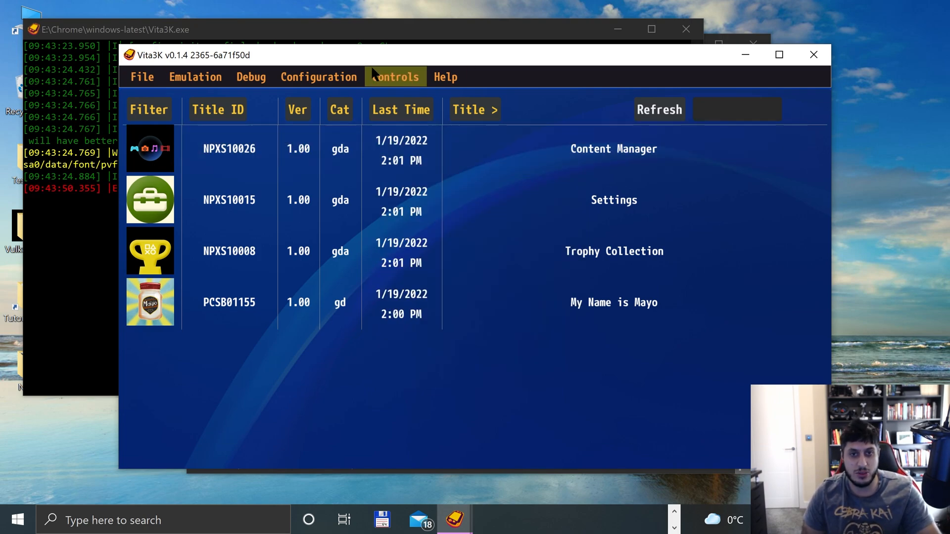
left_click(395, 76)
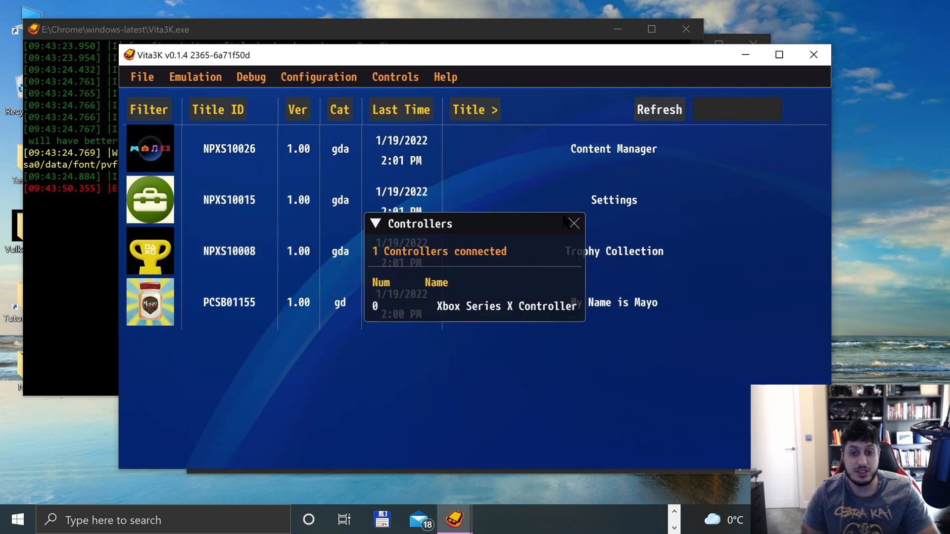
Launch My Name is Mayo and start it from the title screen.
double_click(228, 303)
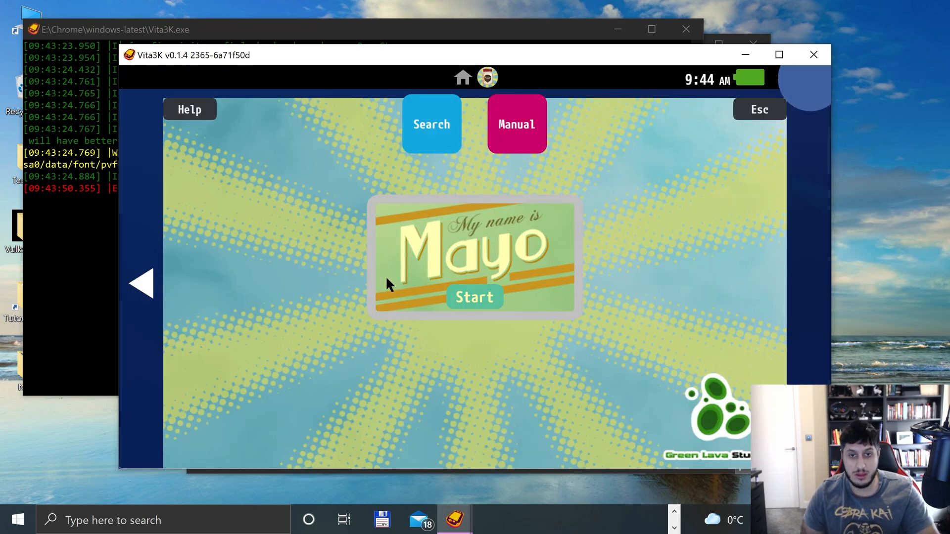
left_click(476, 297)
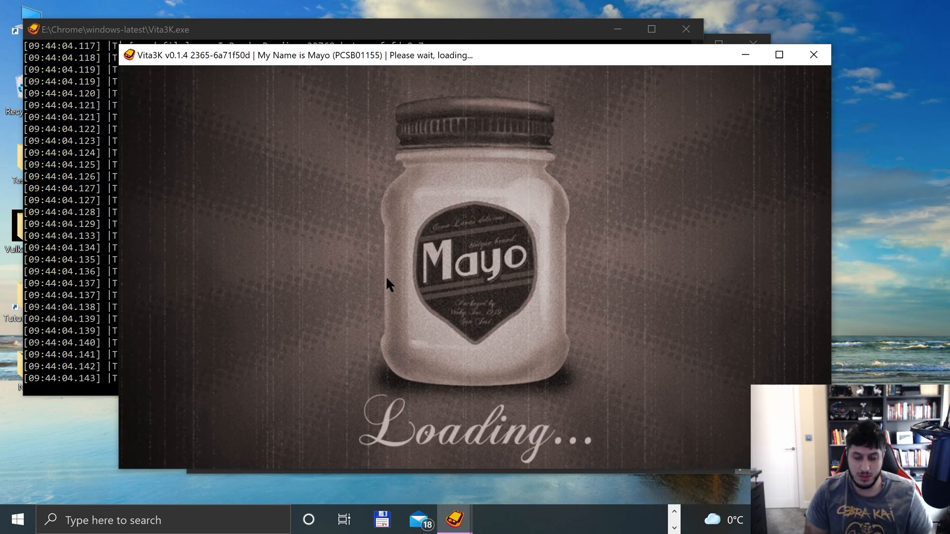